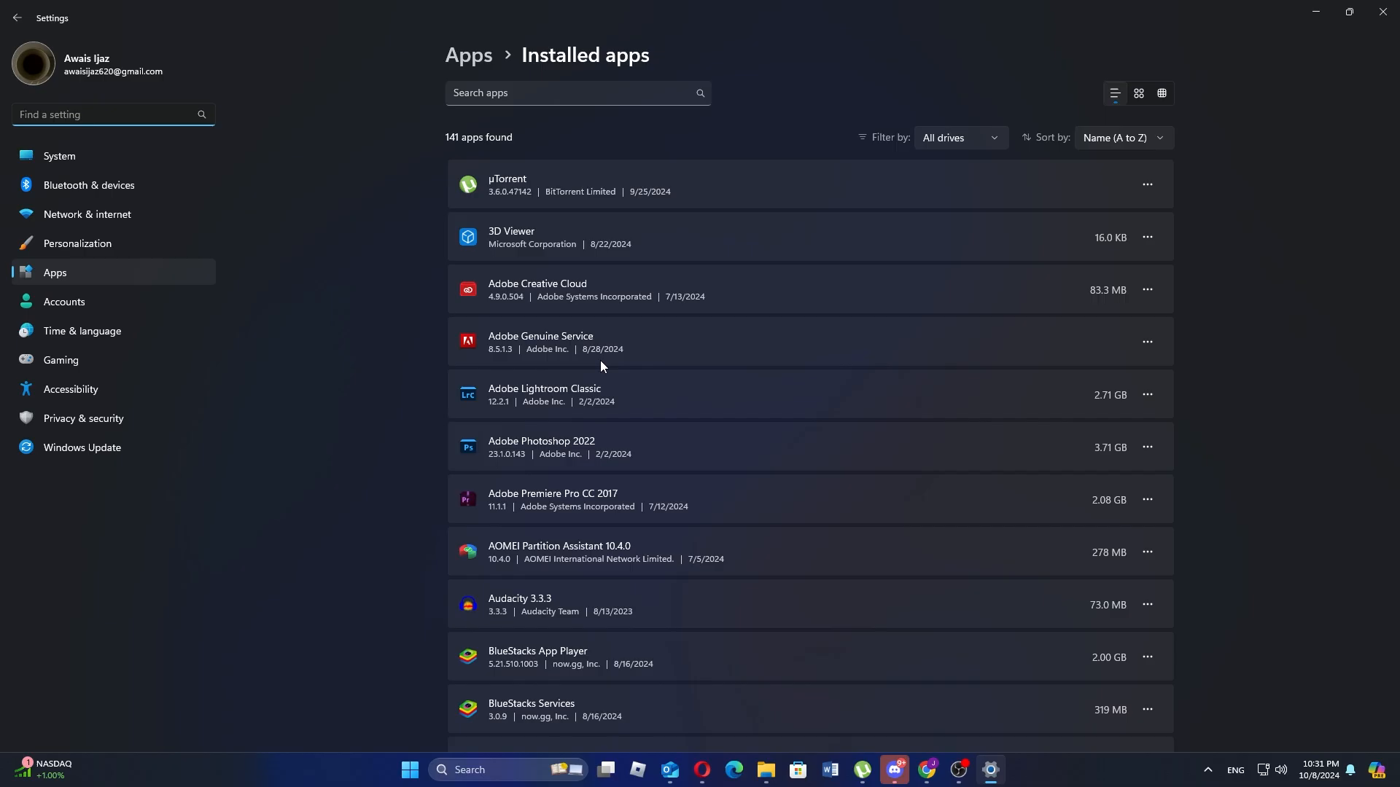
Search installed apps for 'ra' and open the actions menu for Razer Synapse
scroll(down, 3)
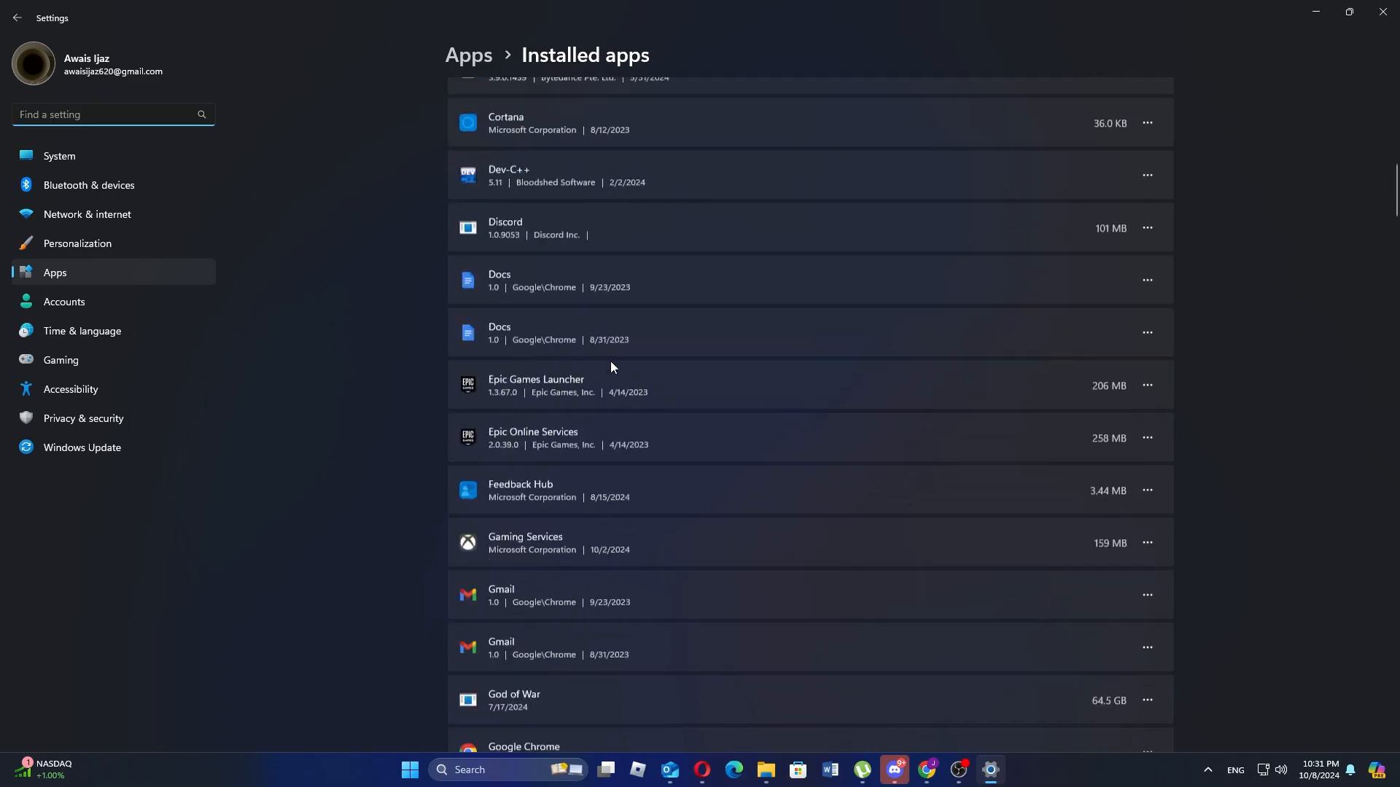
scroll(down, 3)
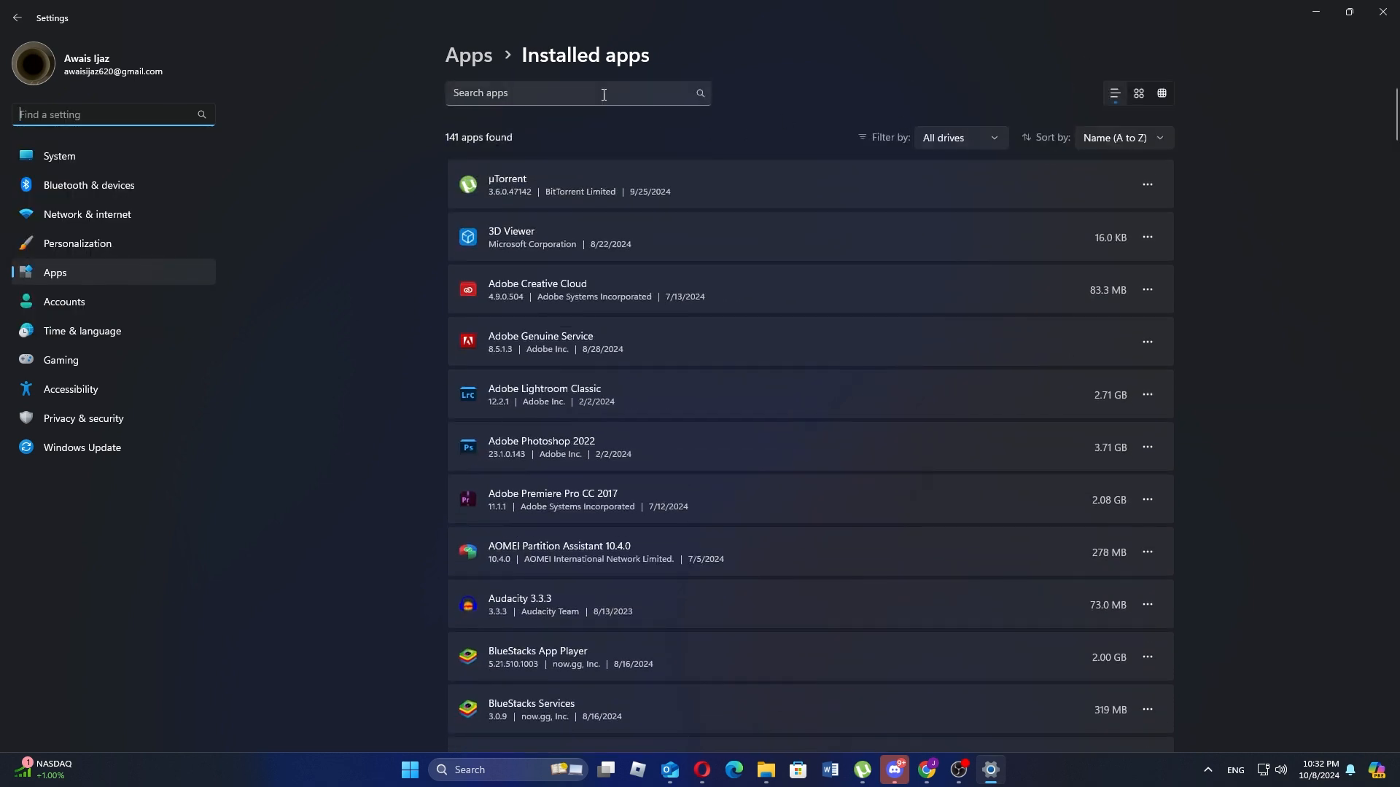
text(raz)
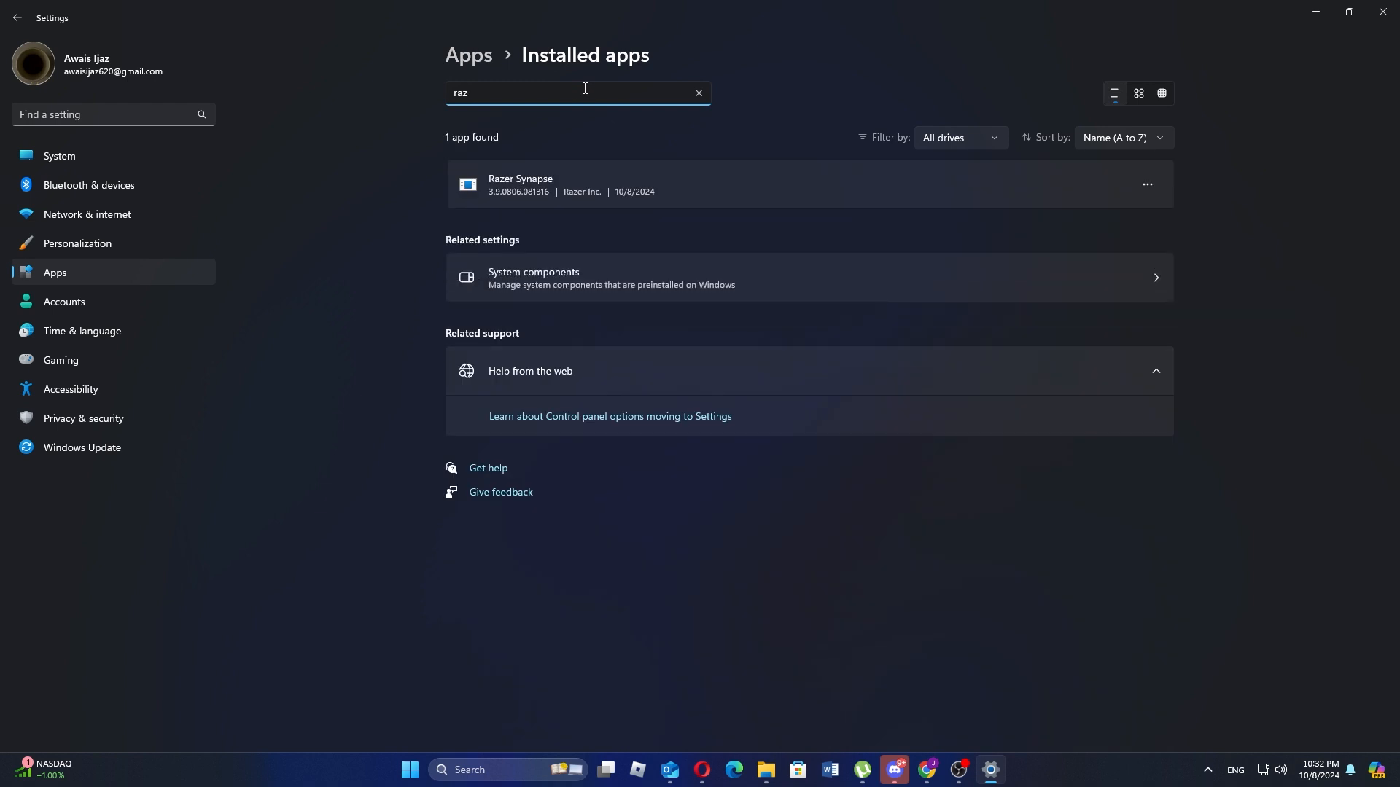
click(1149, 184)
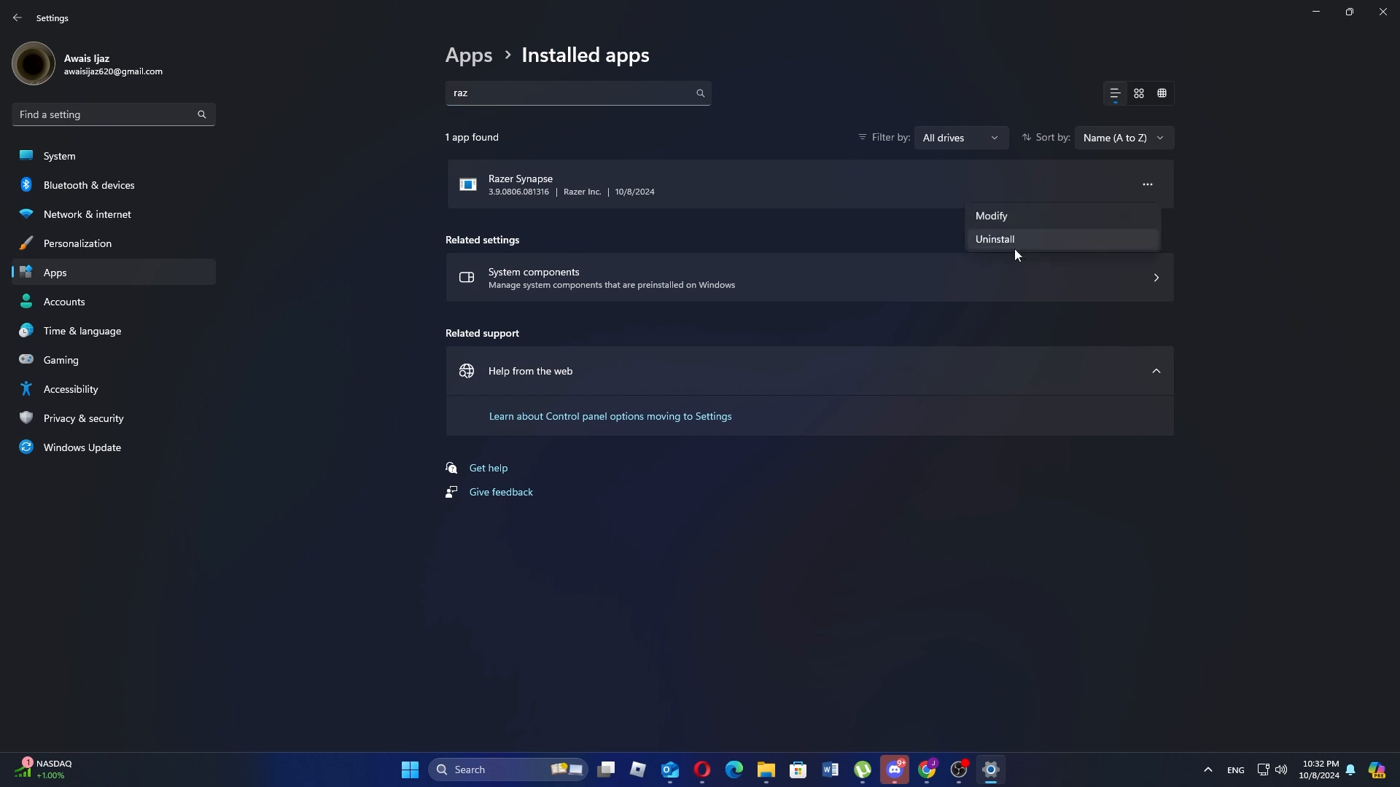
Start uninstalling Razer Synapse and select it for removal in the Razer uninstaller
click(994, 239)
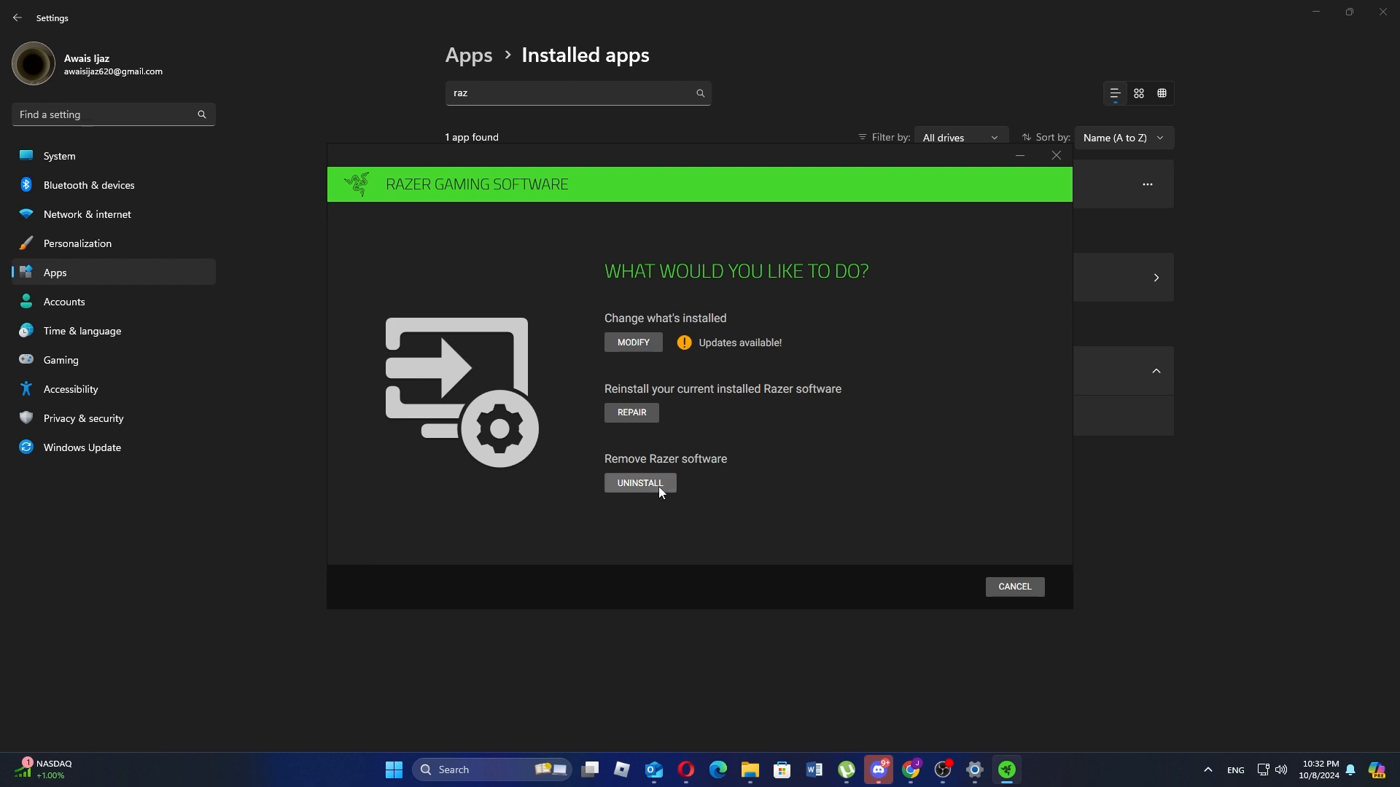
click(640, 482)
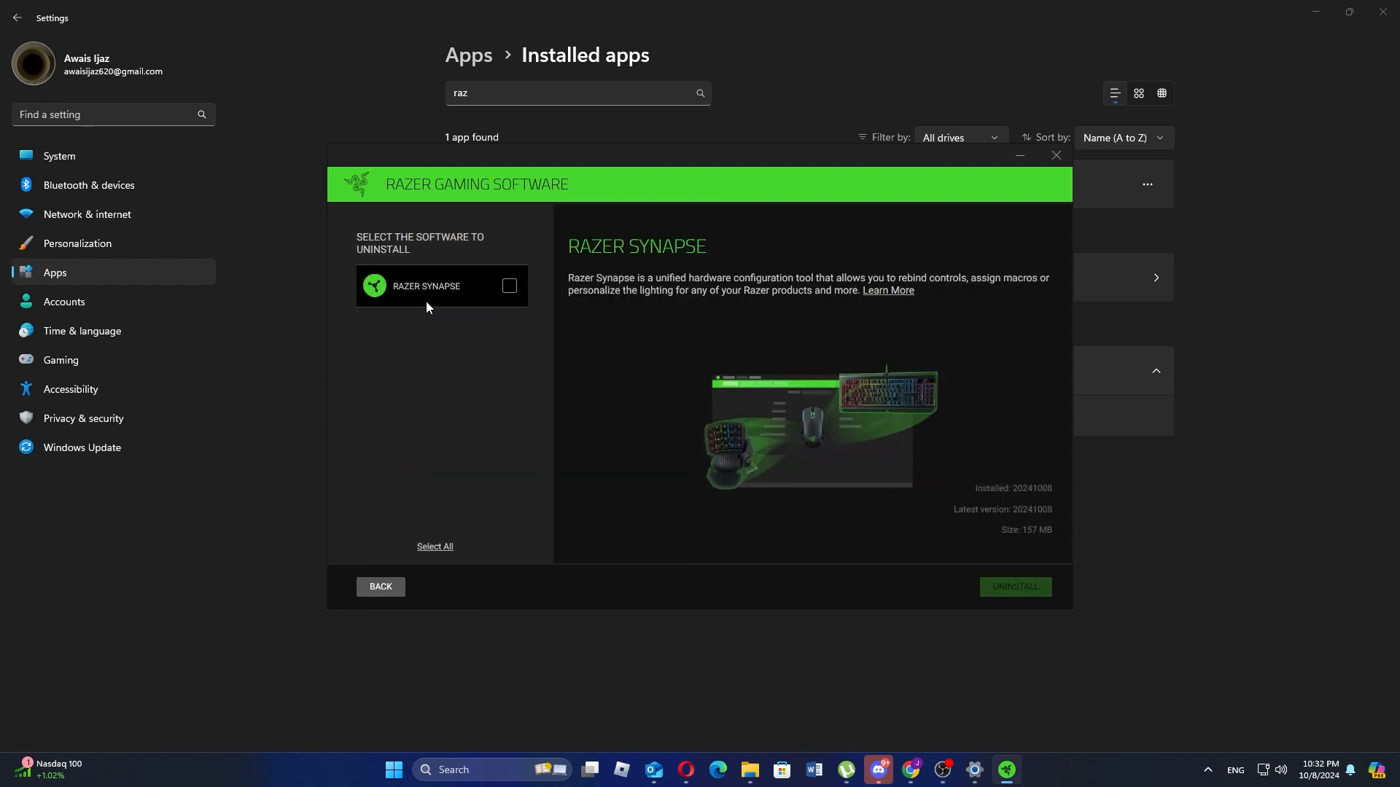
click(1015, 586)
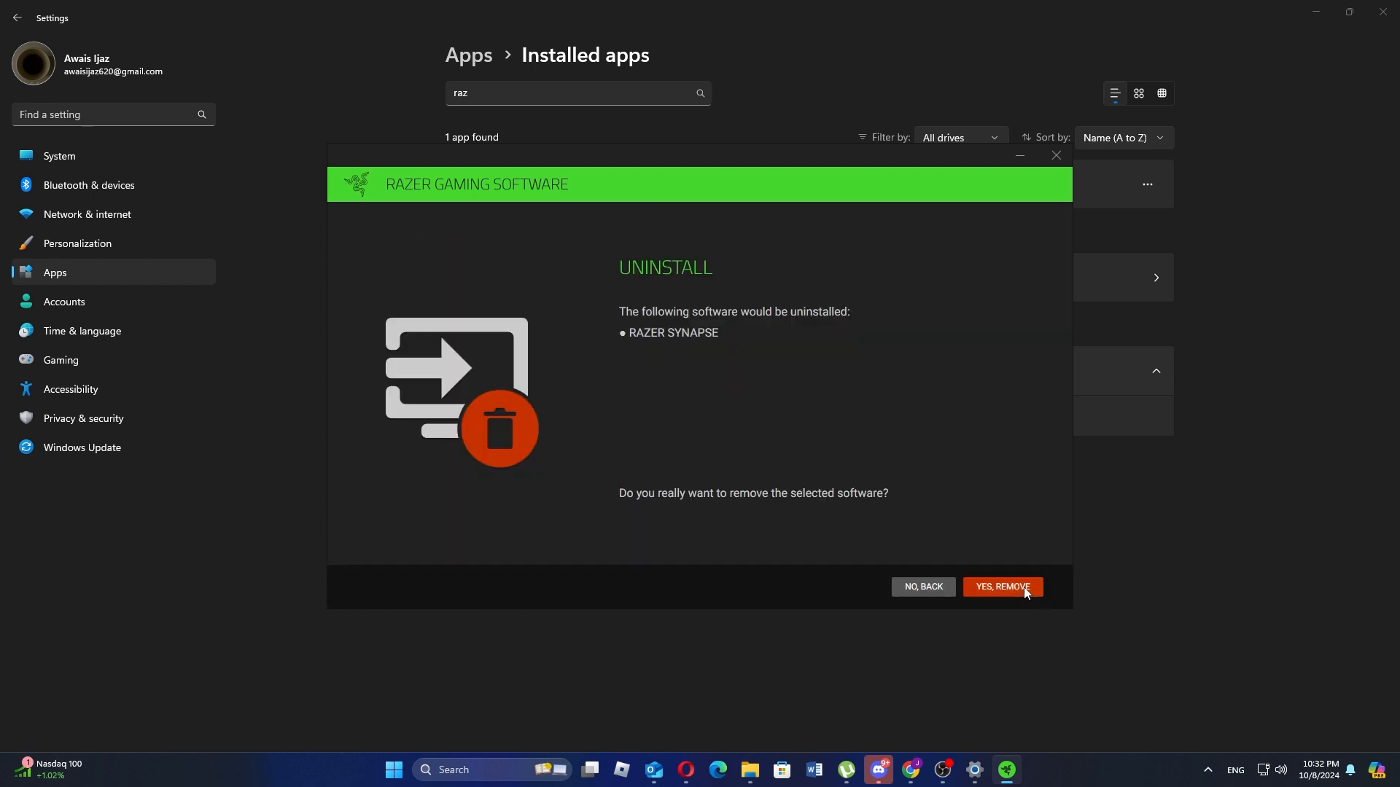
Confirm removal of Razer Synapse and dismiss the Internet Download Manager trial pop-up
click(1002, 586)
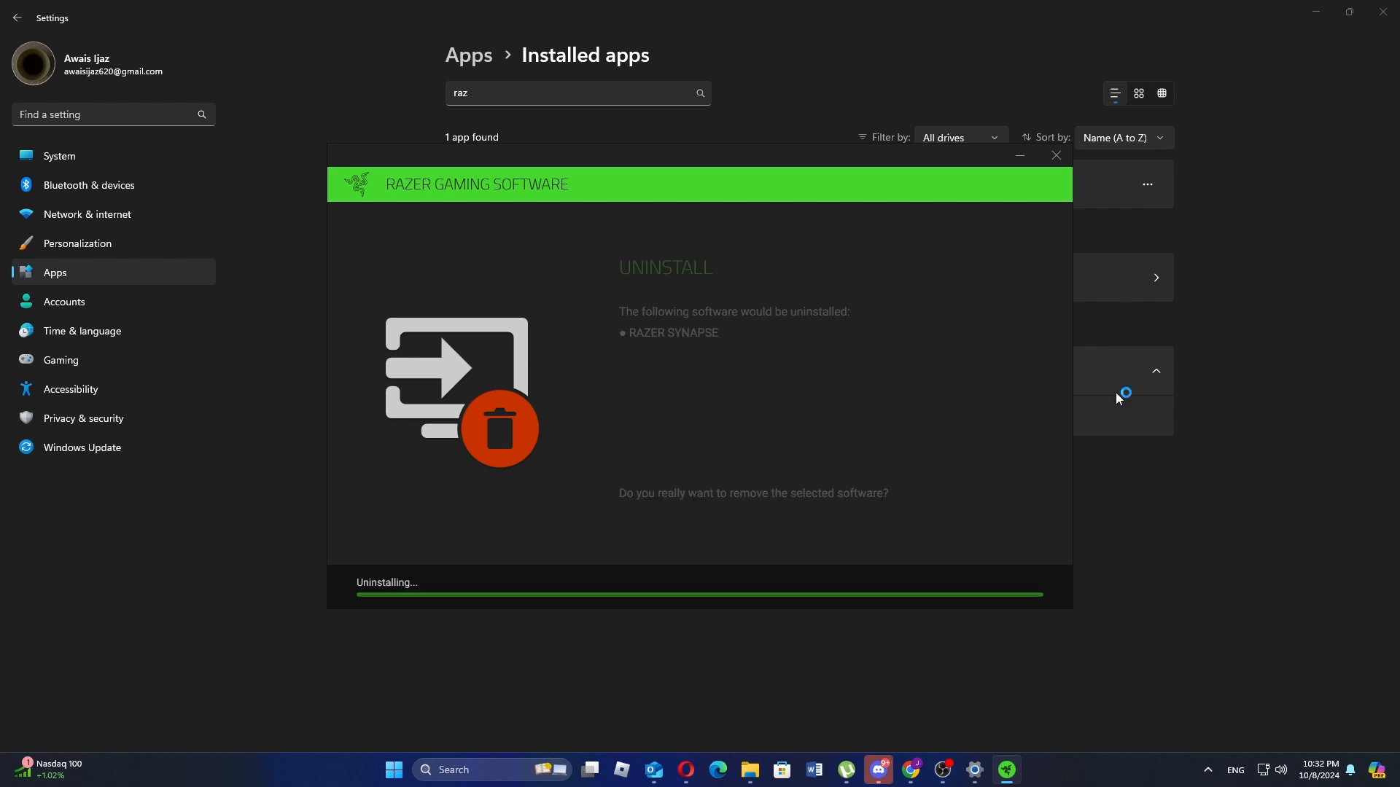
mouse_move(540, 473)
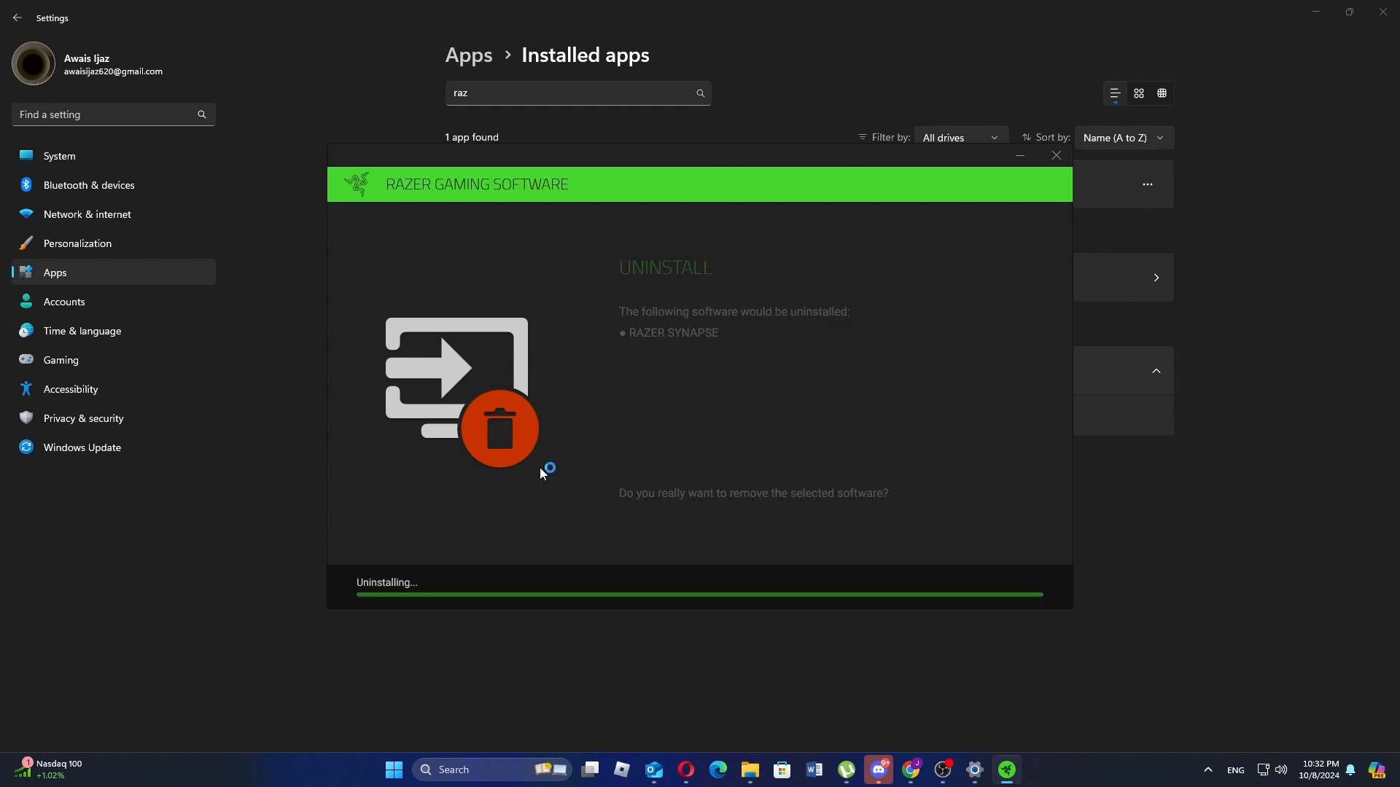
mouse_move(635, 374)
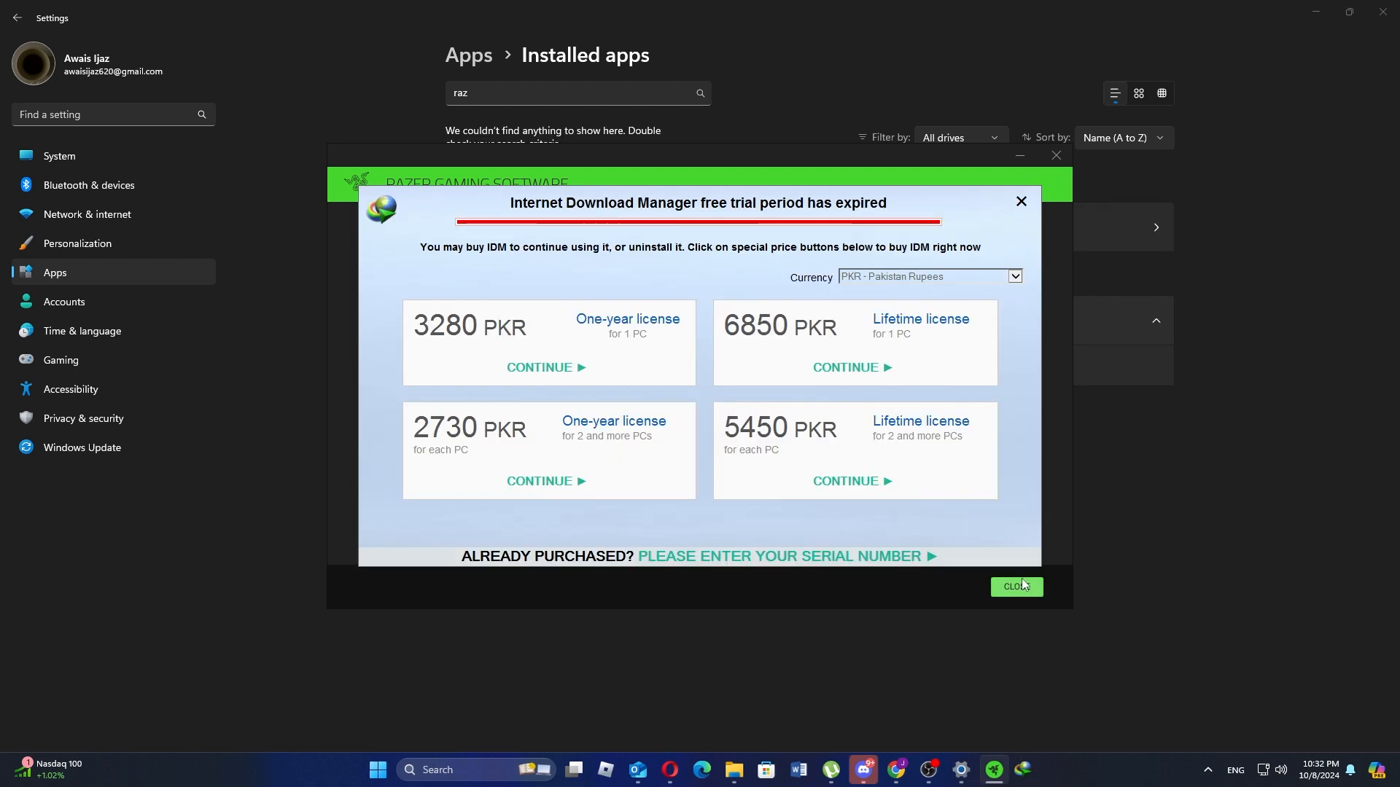
click(1015, 586)
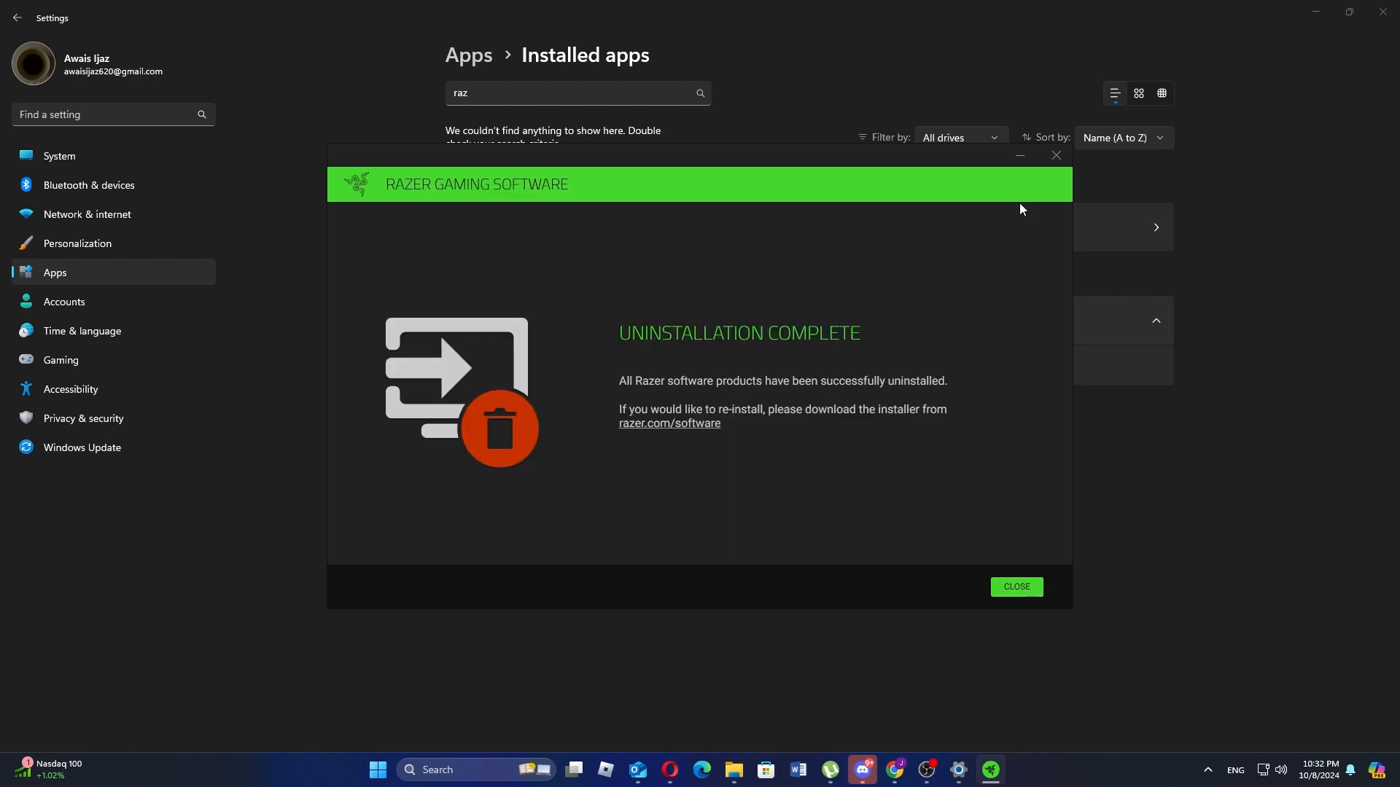